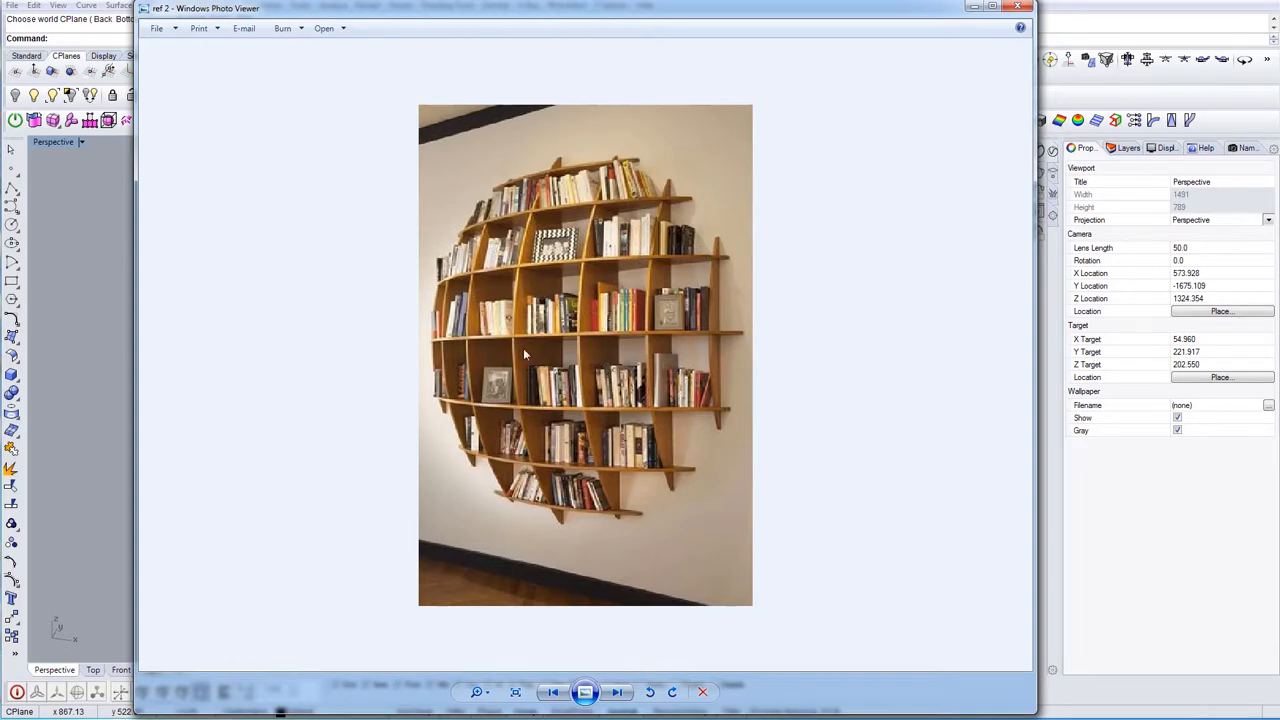
pyautogui.moveTo(1008, 34)
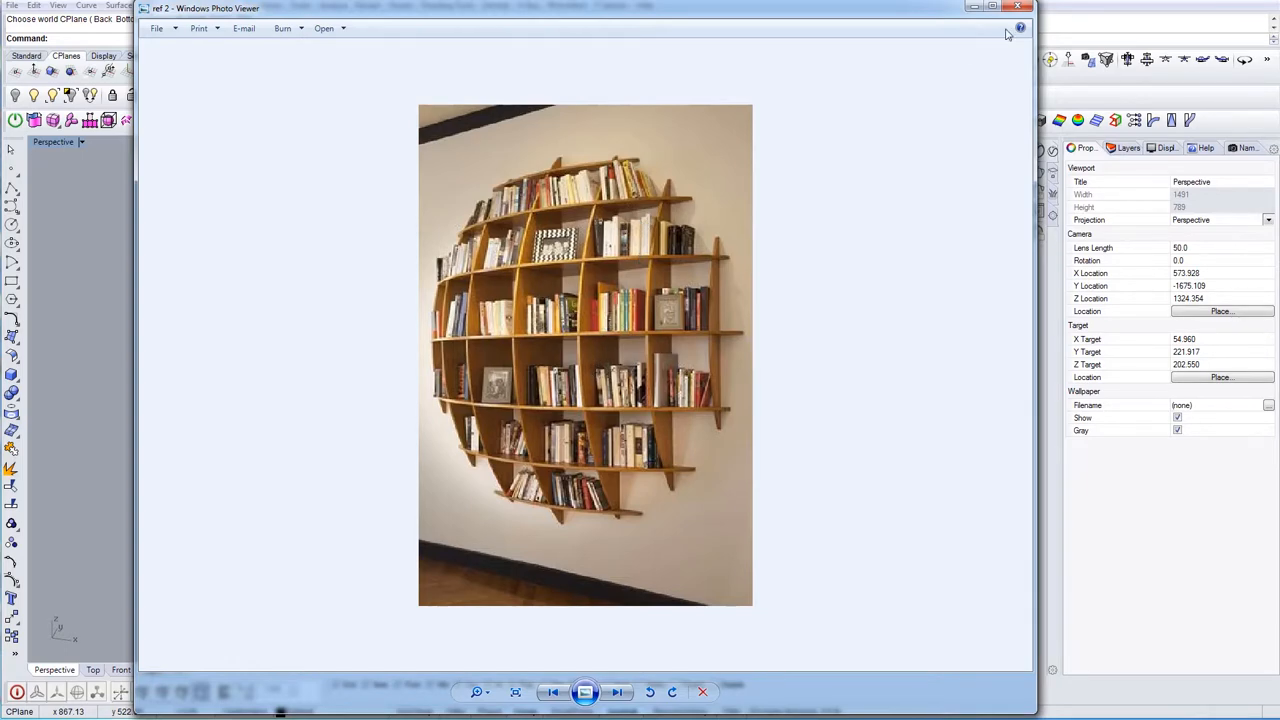
# Close Windows Photo Viewer to return to the empty Rhino scene
pyautogui.click(1018, 8)
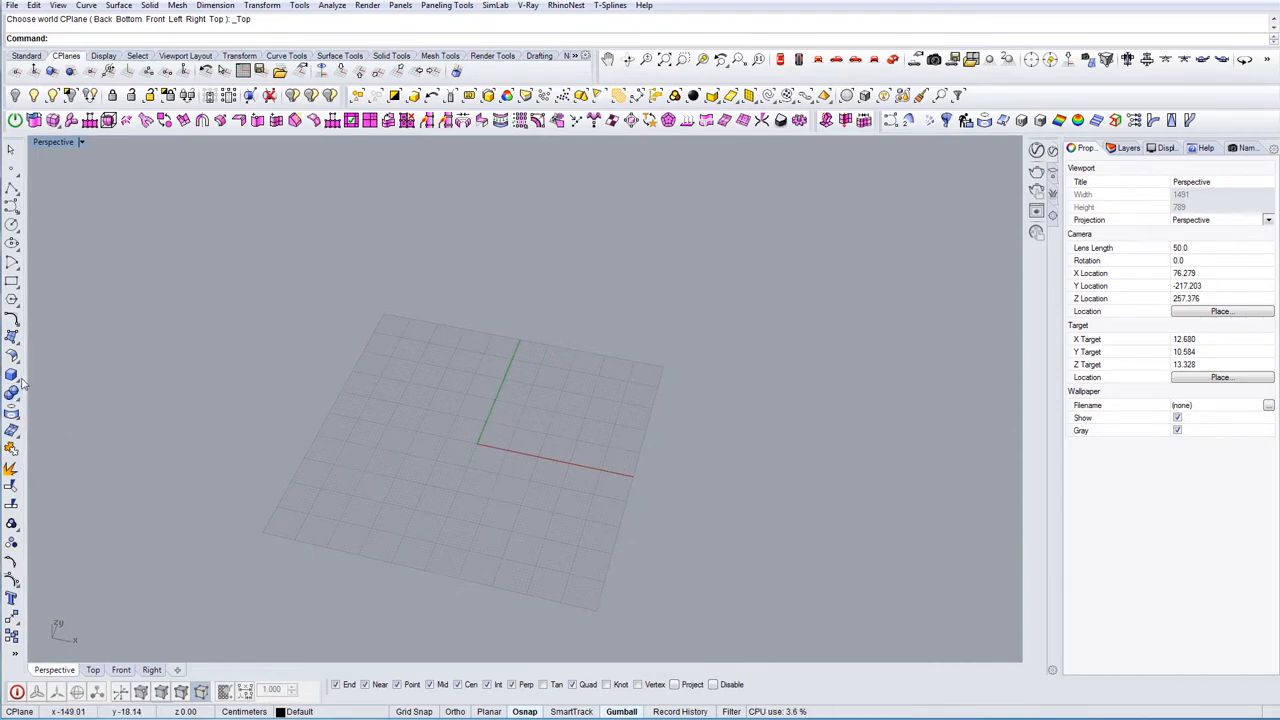
# Start a Sphere: Center, Radius from the Solid flyout with its centre at the origin
pyautogui.click(12, 376)
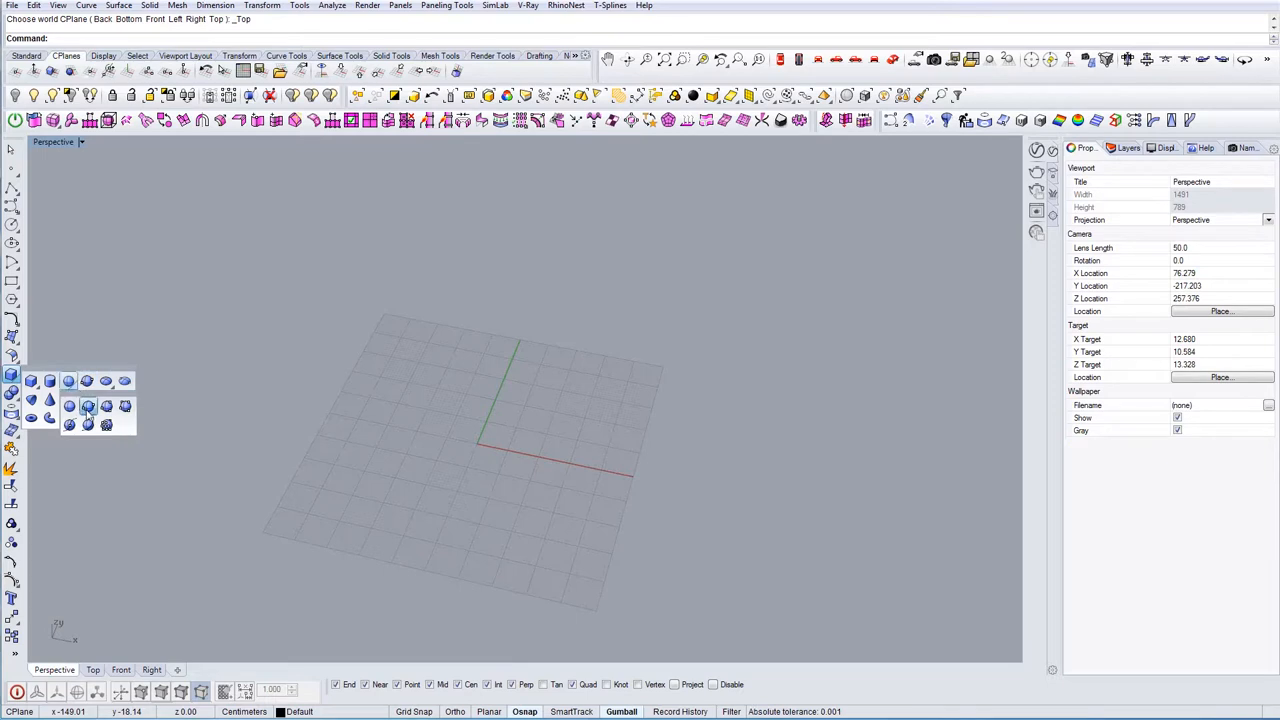
pyautogui.moveTo(68, 406)
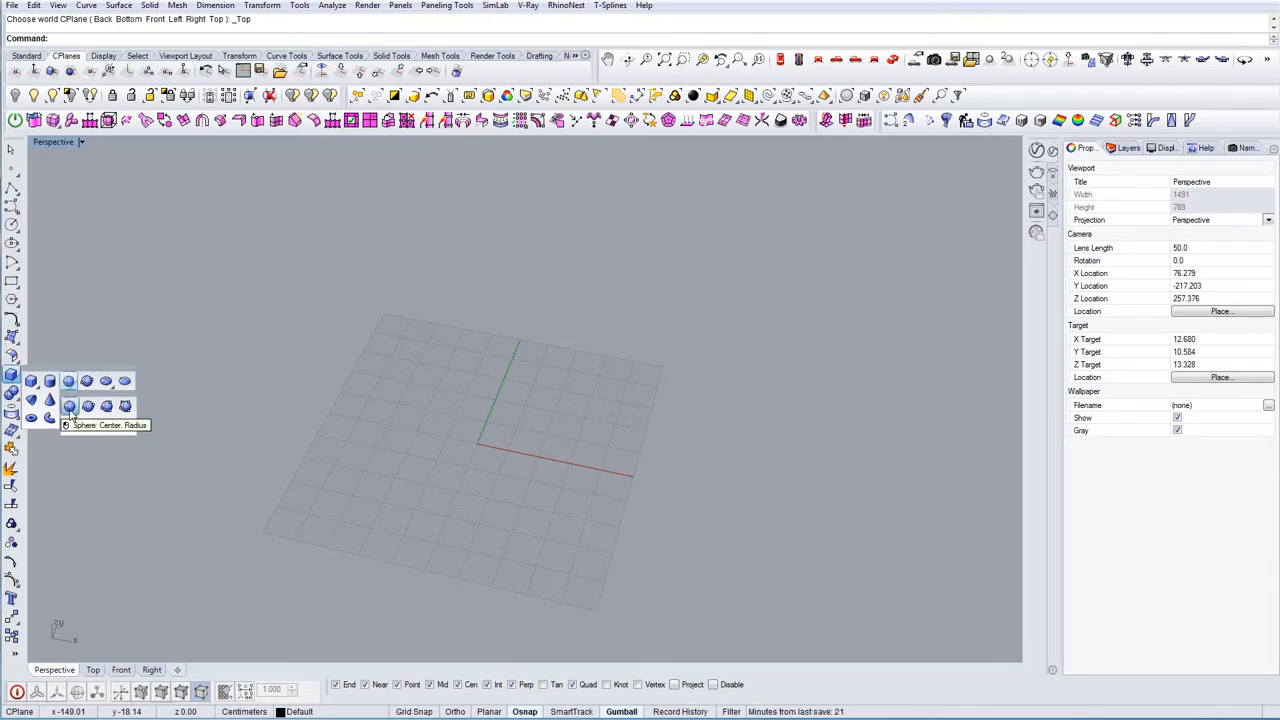
pyautogui.click(68, 406)
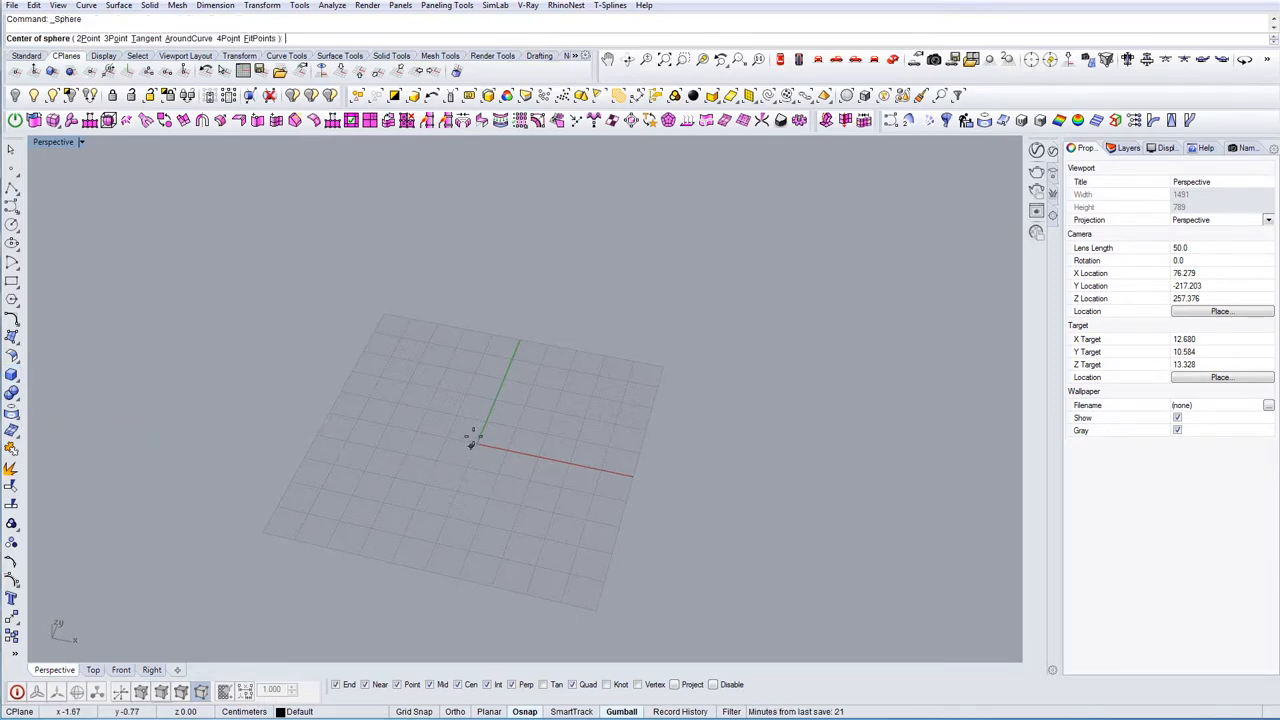
pyautogui.click(472, 436)
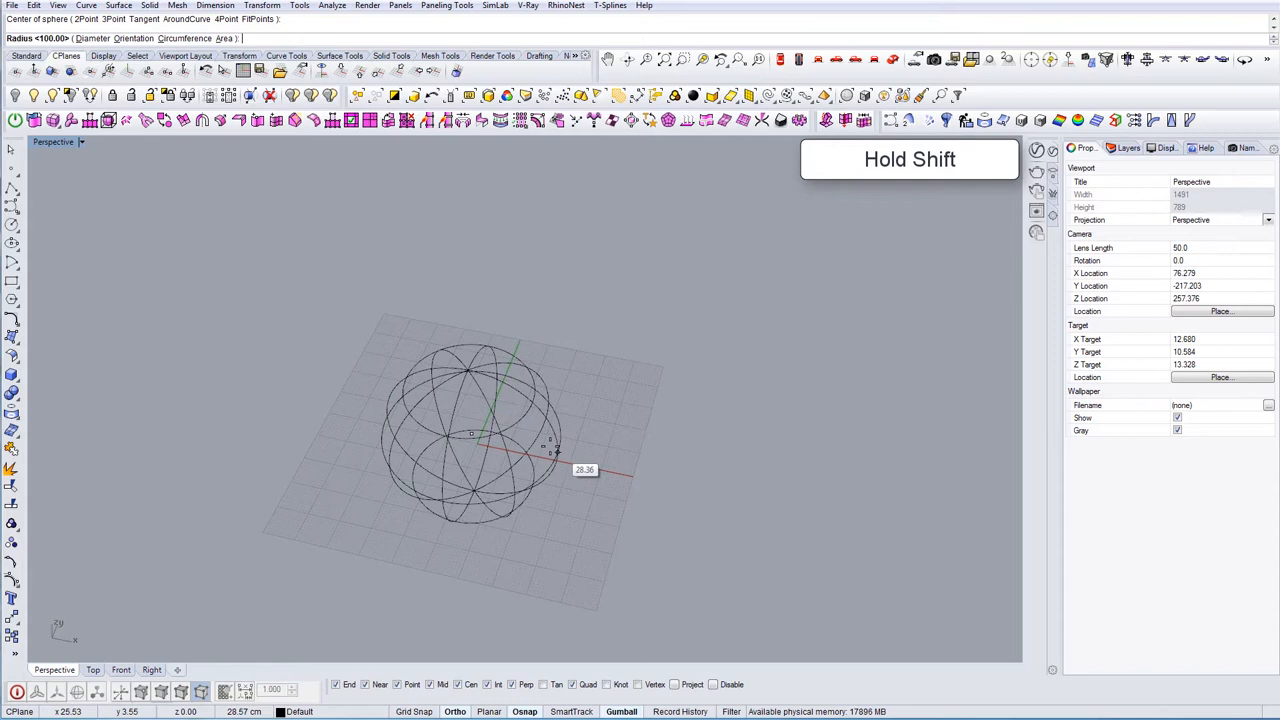
pyautogui.moveTo(576, 456)
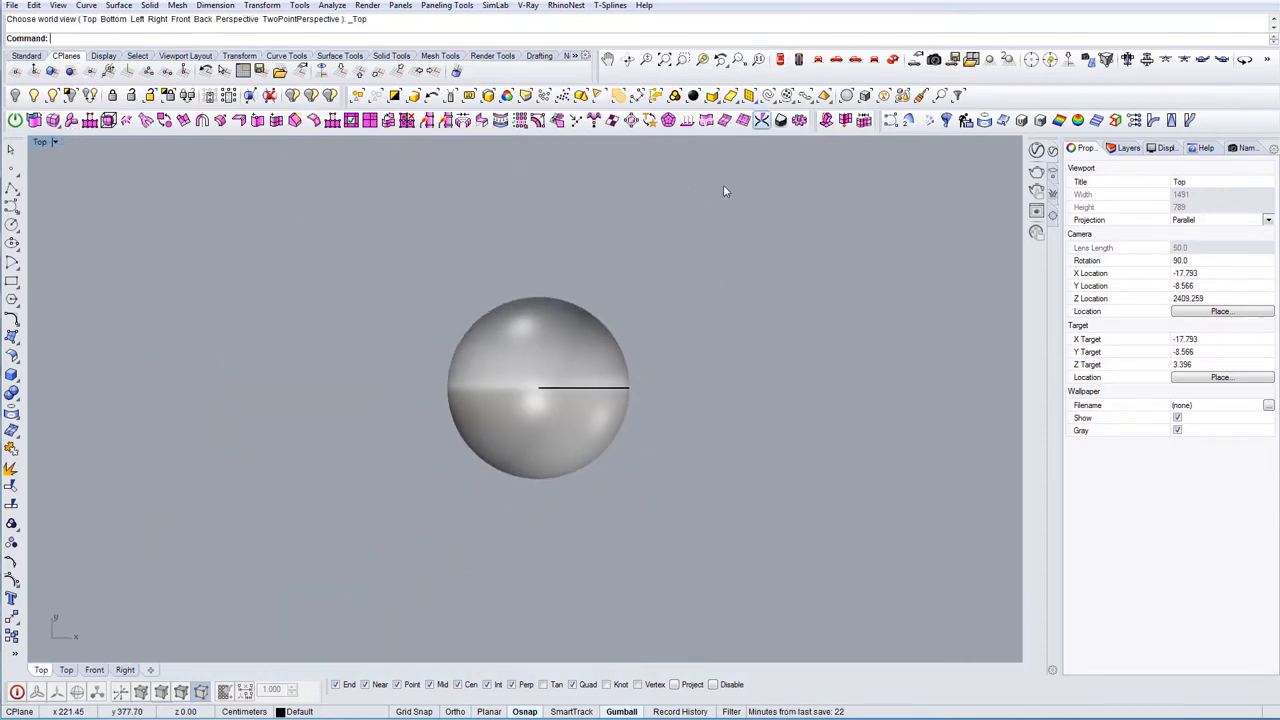
# Place a vertical wall plane through the sphere's centre in the Top viewport
pyautogui.click(540, 388)
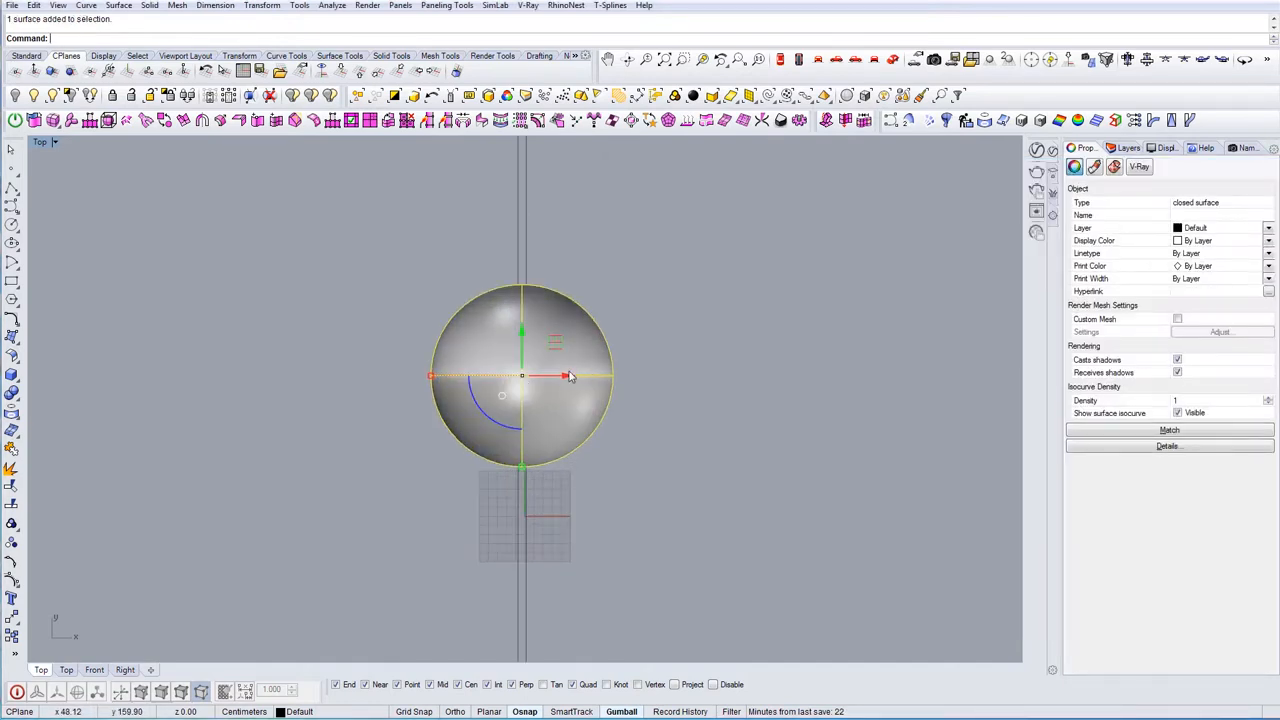
pyautogui.moveTo(570, 376); pyautogui.dragTo(520, 376)
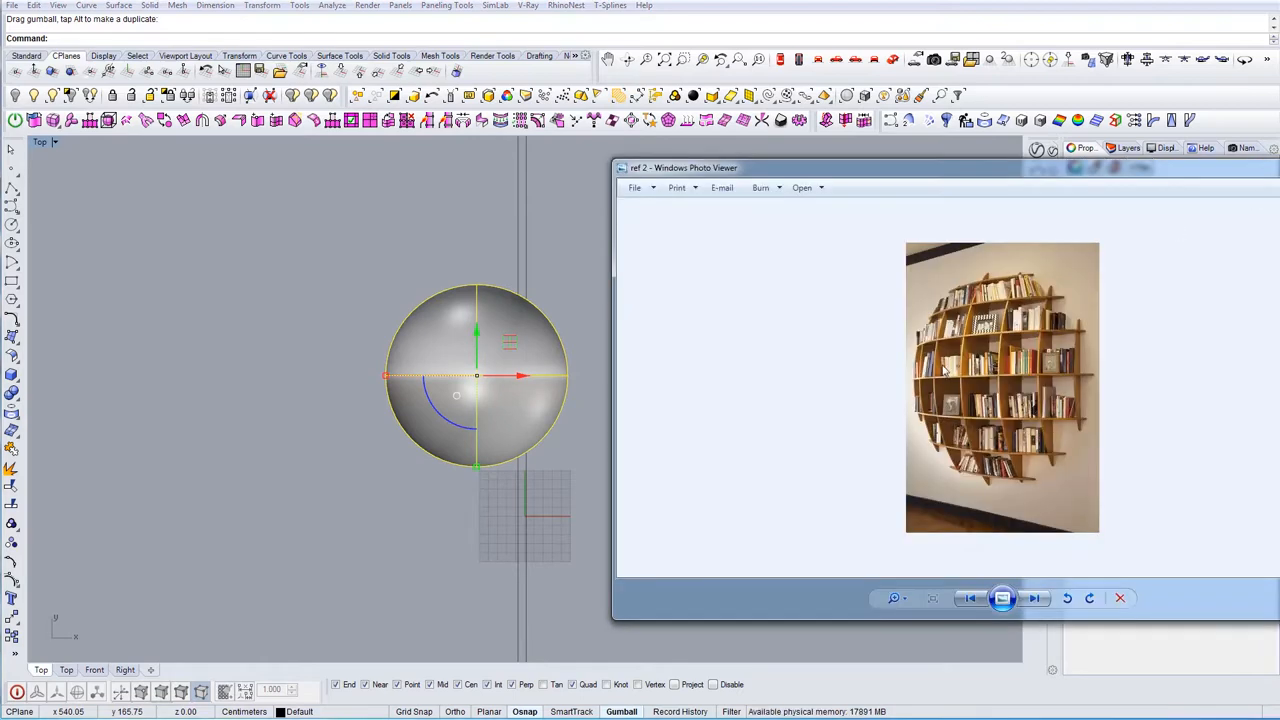
pyautogui.moveTo(990, 388)
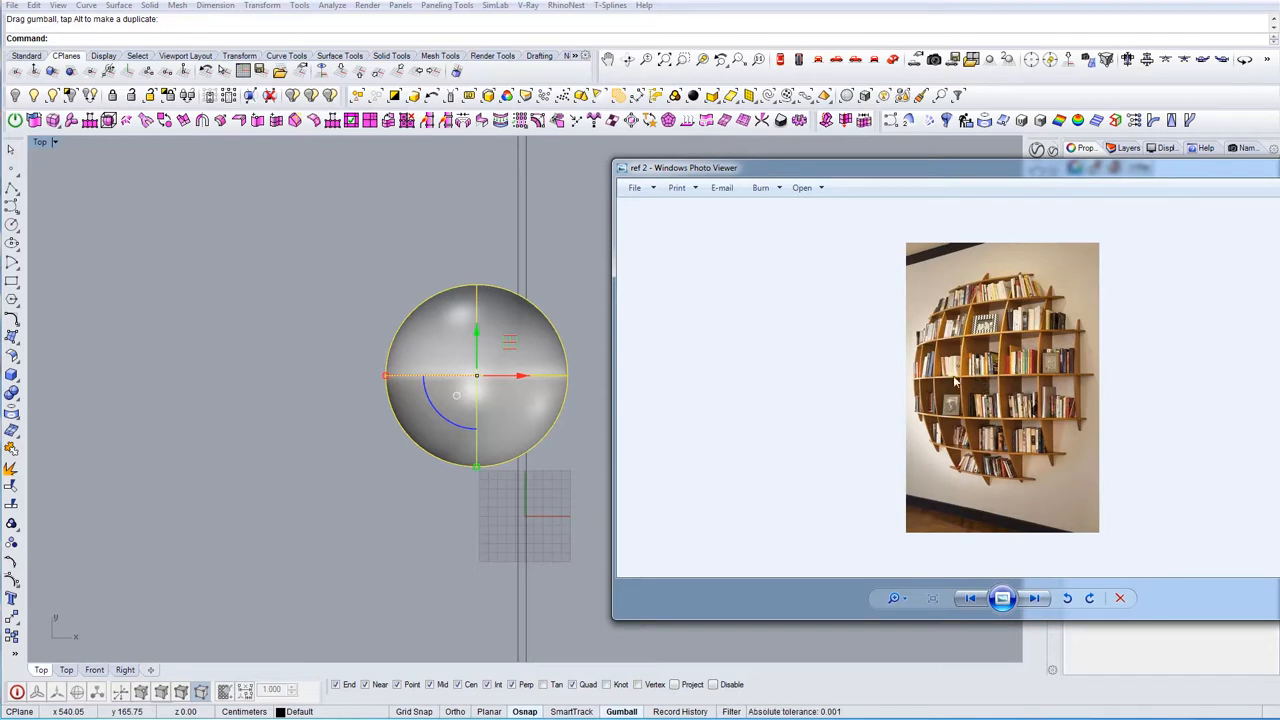
pyautogui.moveTo(968, 378)
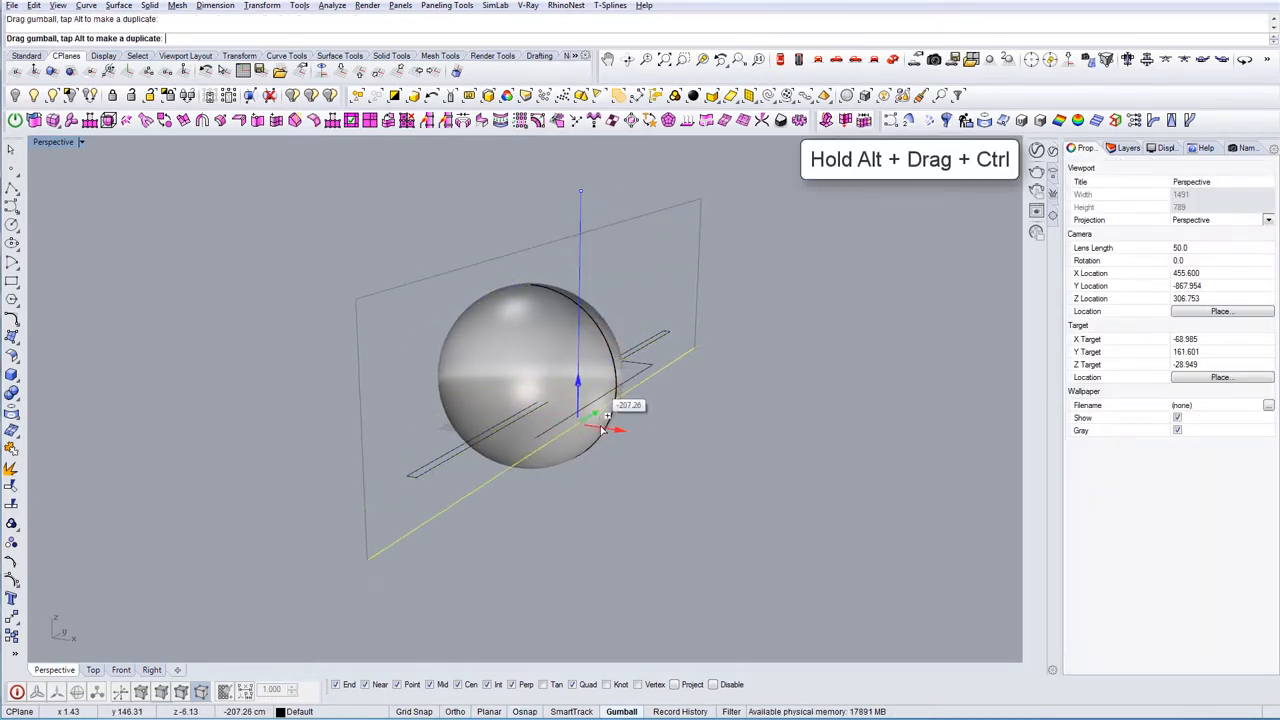
# Copy the horizontal guide line downward along the wall plane with the gumball
pyautogui.moveTo(604, 430); pyautogui.dragTo(604, 476)
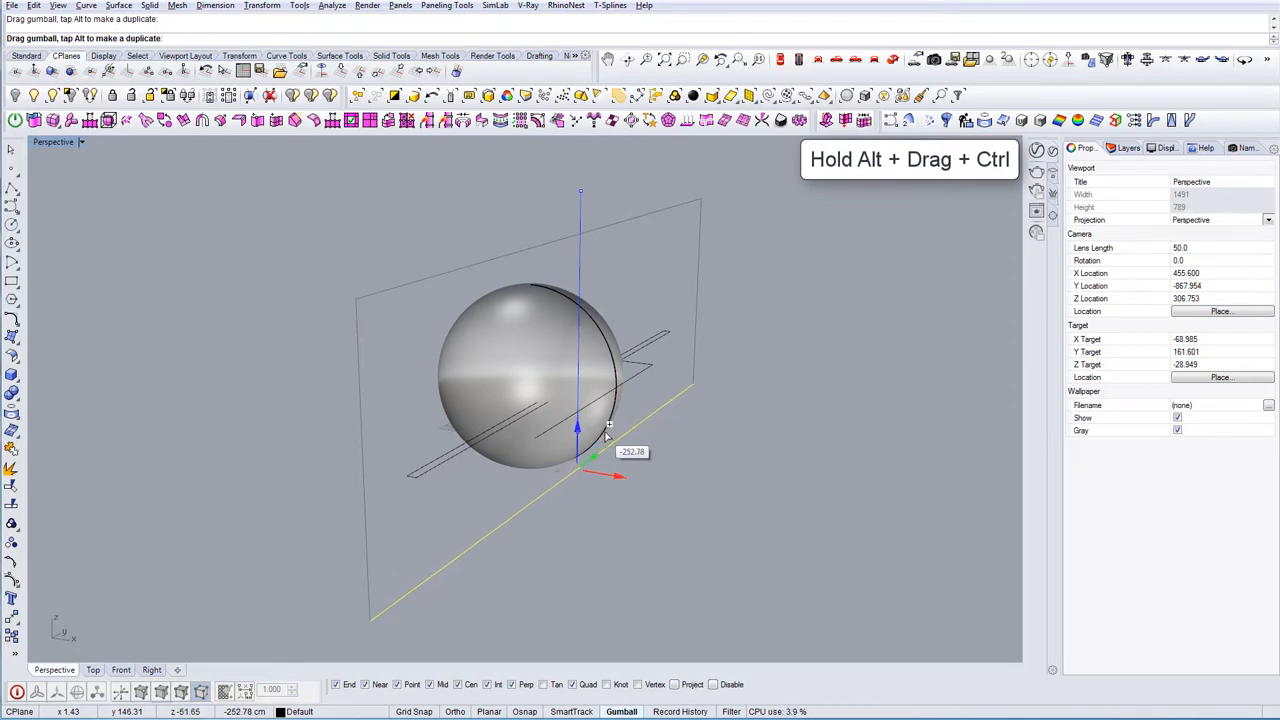
pyautogui.moveTo(596, 458); pyautogui.dragTo(596, 482)
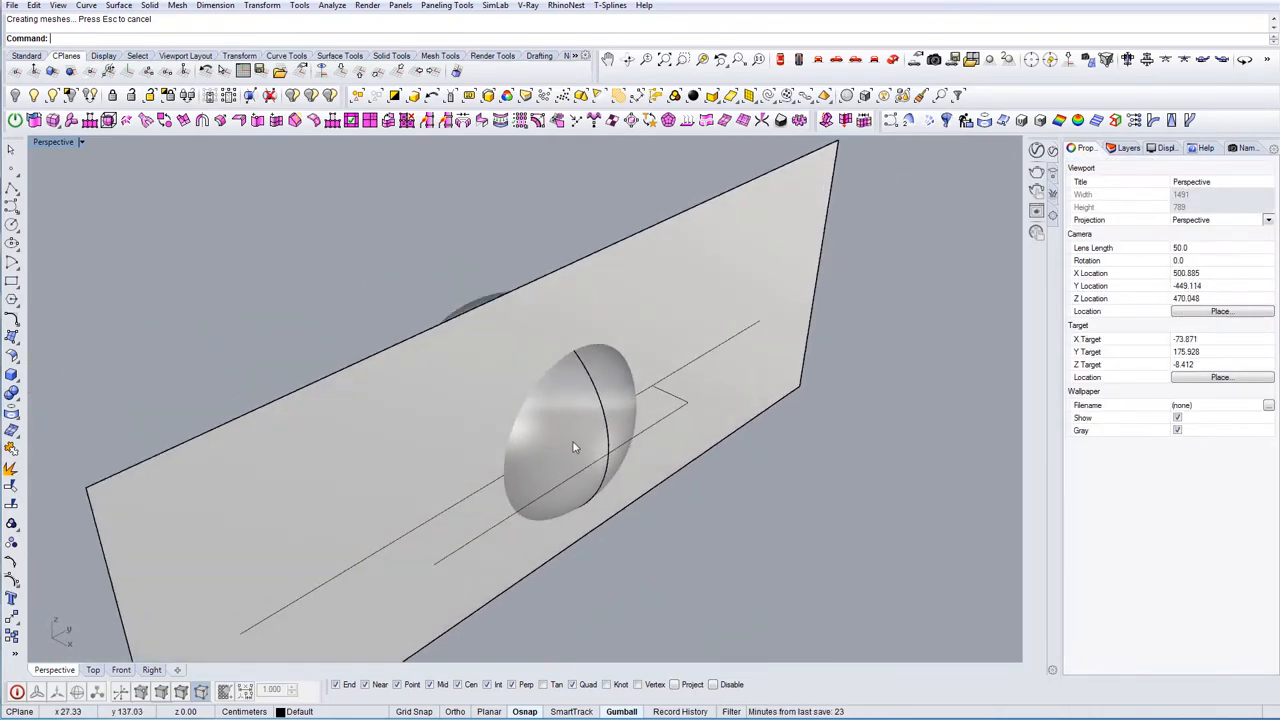
# Orbit the Perspective view around the wall and half sphere before extruding
pyautogui.moveTo(576, 448); pyautogui.dragTo(610, 418)
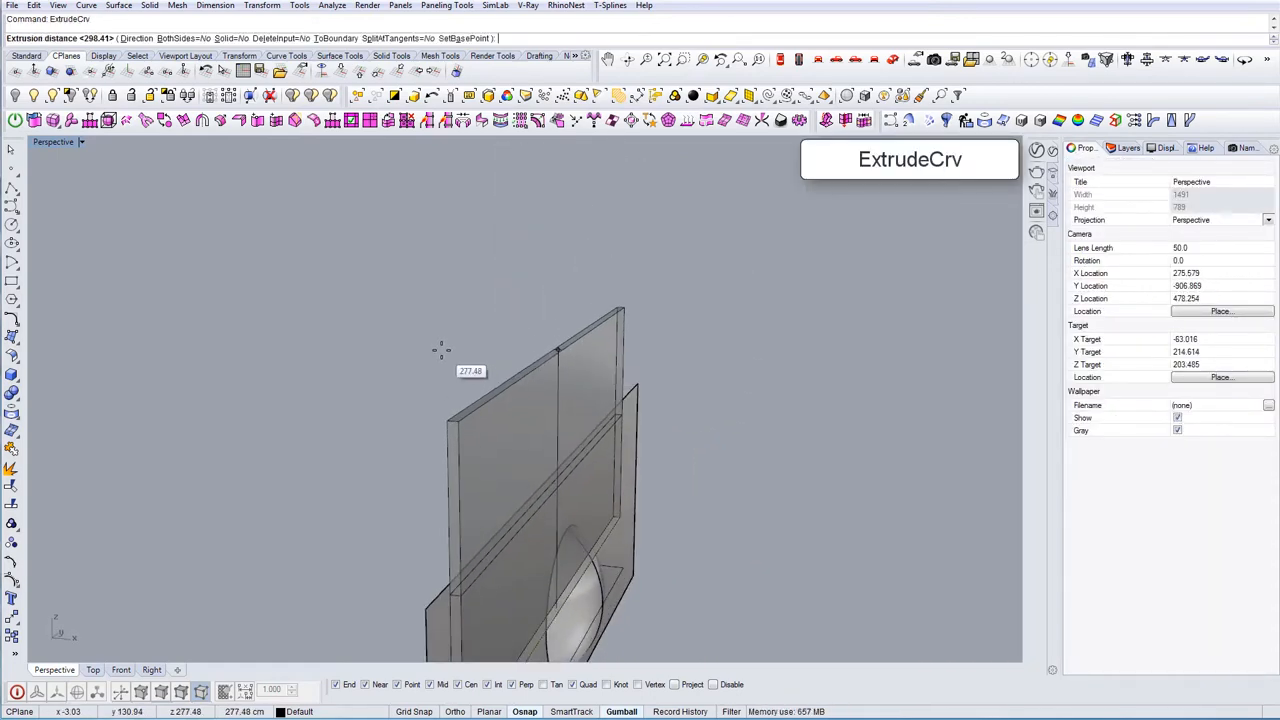
# Finish the panel extrusion and move the half sphere onto the wall
pyautogui.press('Enter')
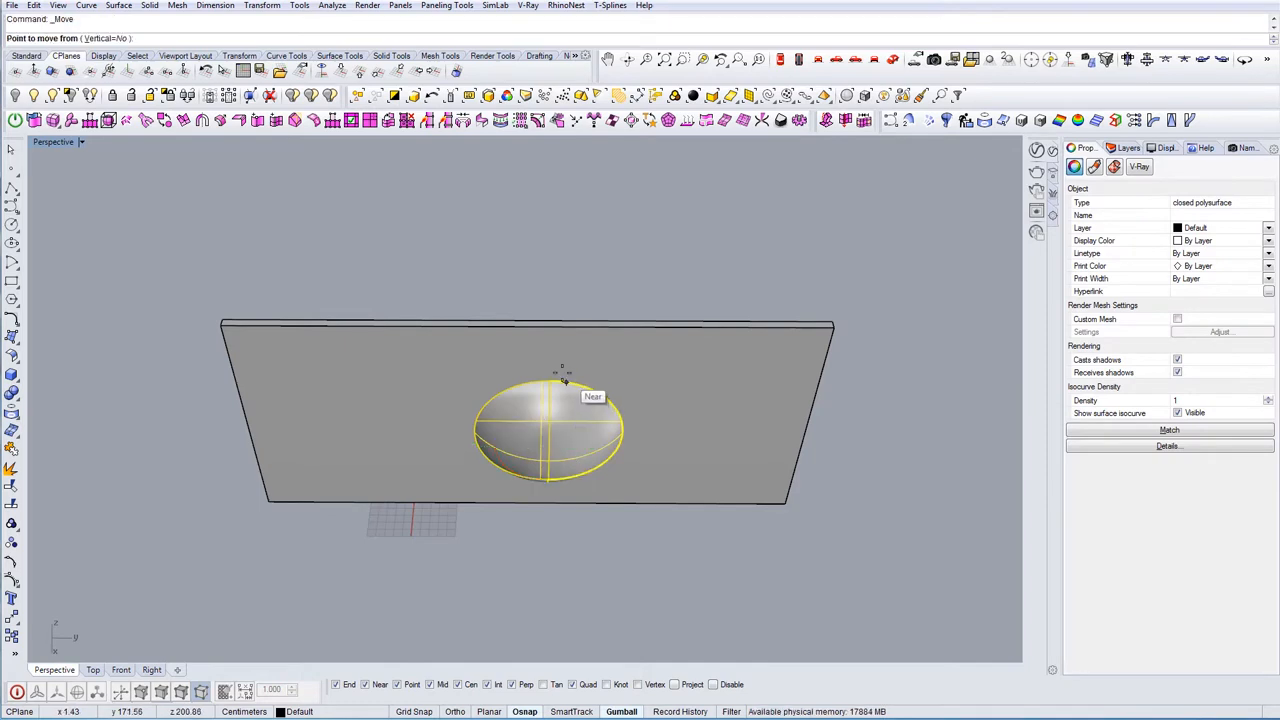
pyautogui.moveTo(560, 430); pyautogui.dragTo(920, 444)
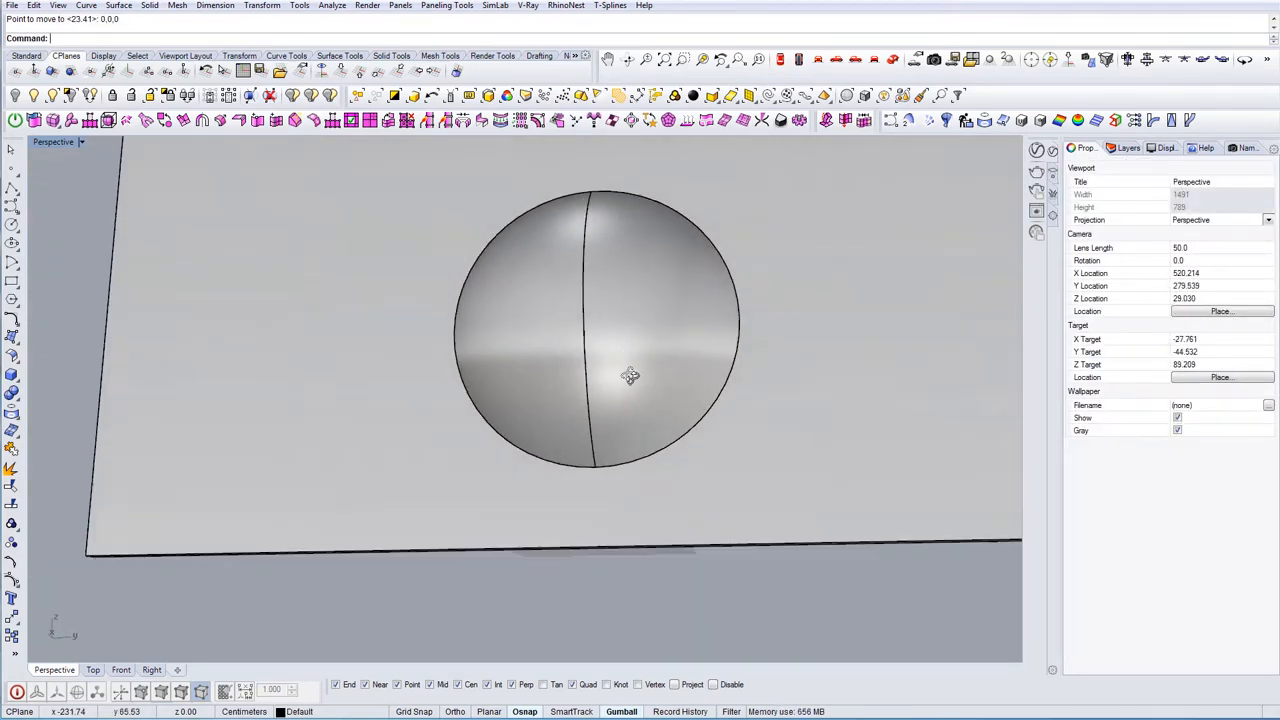
pyautogui.moveTo(630, 376); pyautogui.dragTo(572, 384)
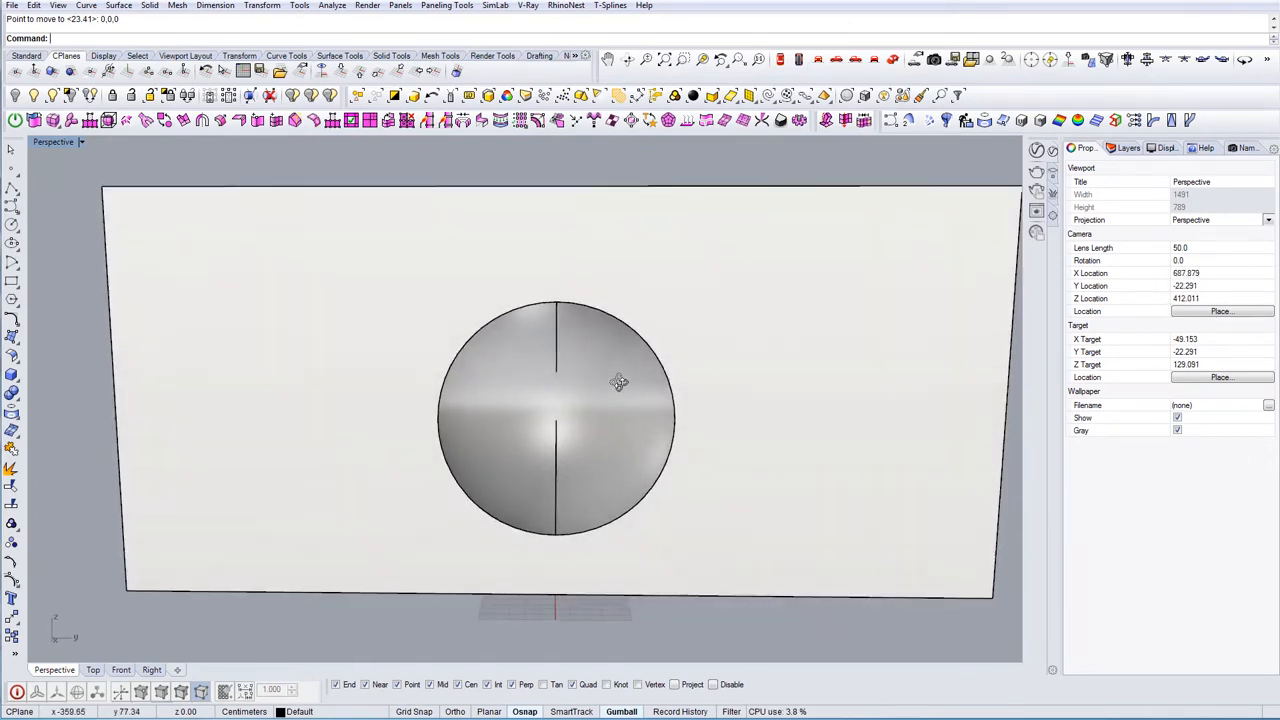
# Switch to the Right viewport to draw vertical lines on the wall
pyautogui.click(836, 60)
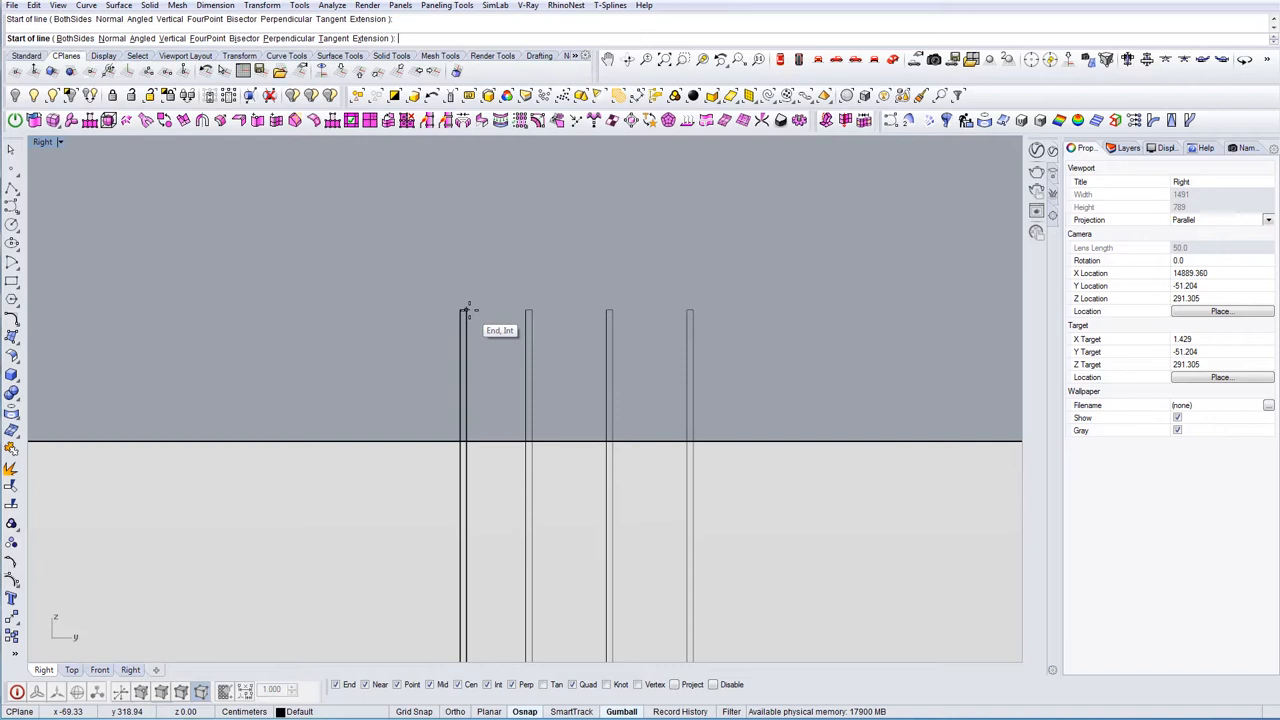
# Divide the line across the vertical line tops into evenly spaced points
pyautogui.click(688, 316)
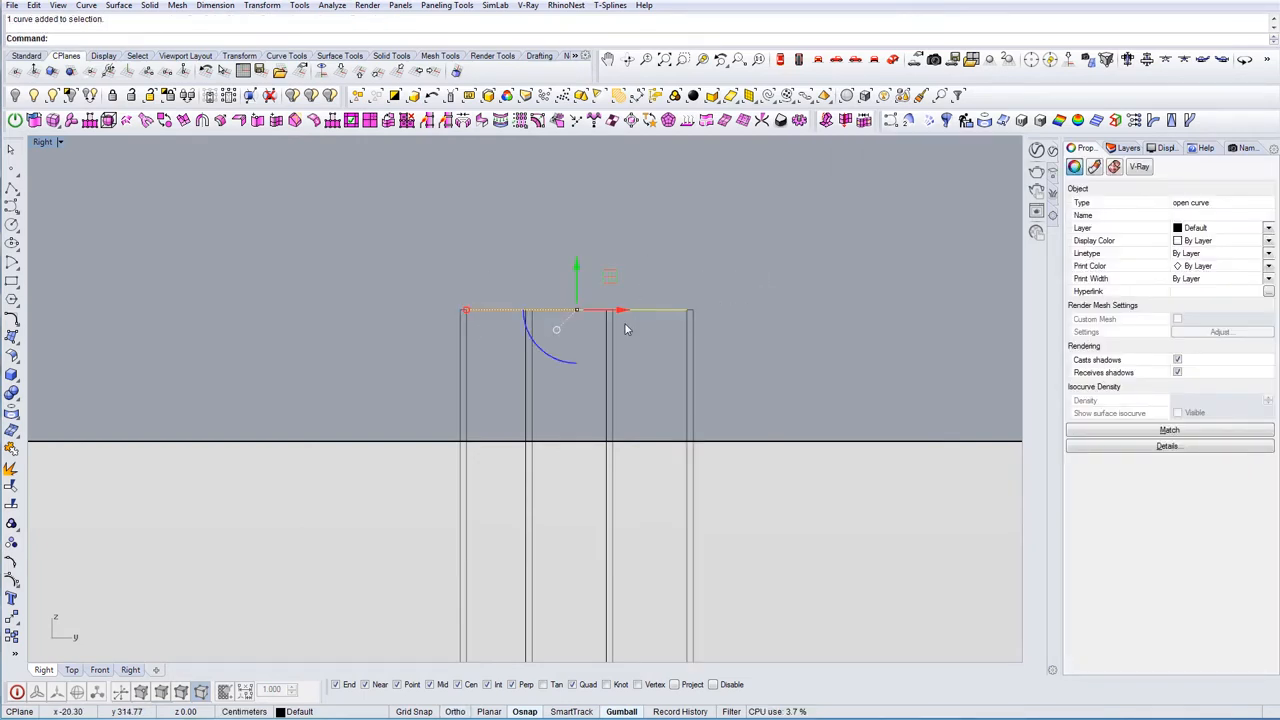
pyautogui.write('DigClick')
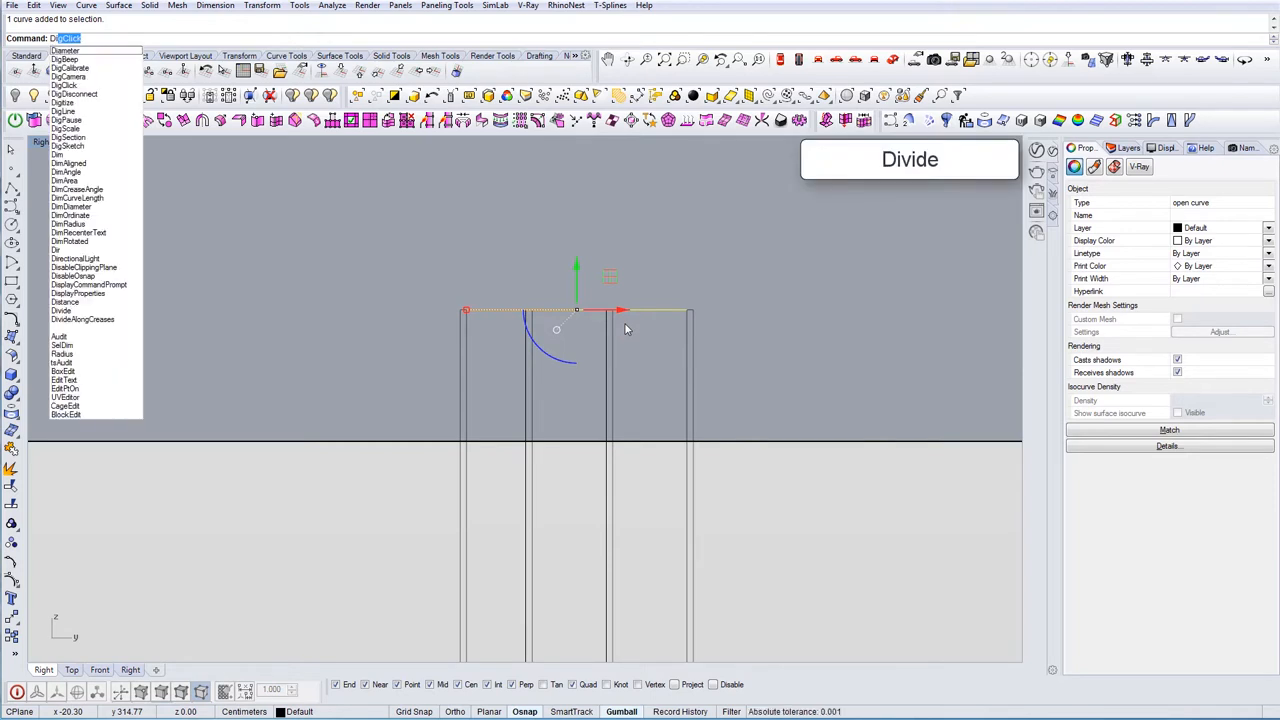
pyautogui.click(60, 310)
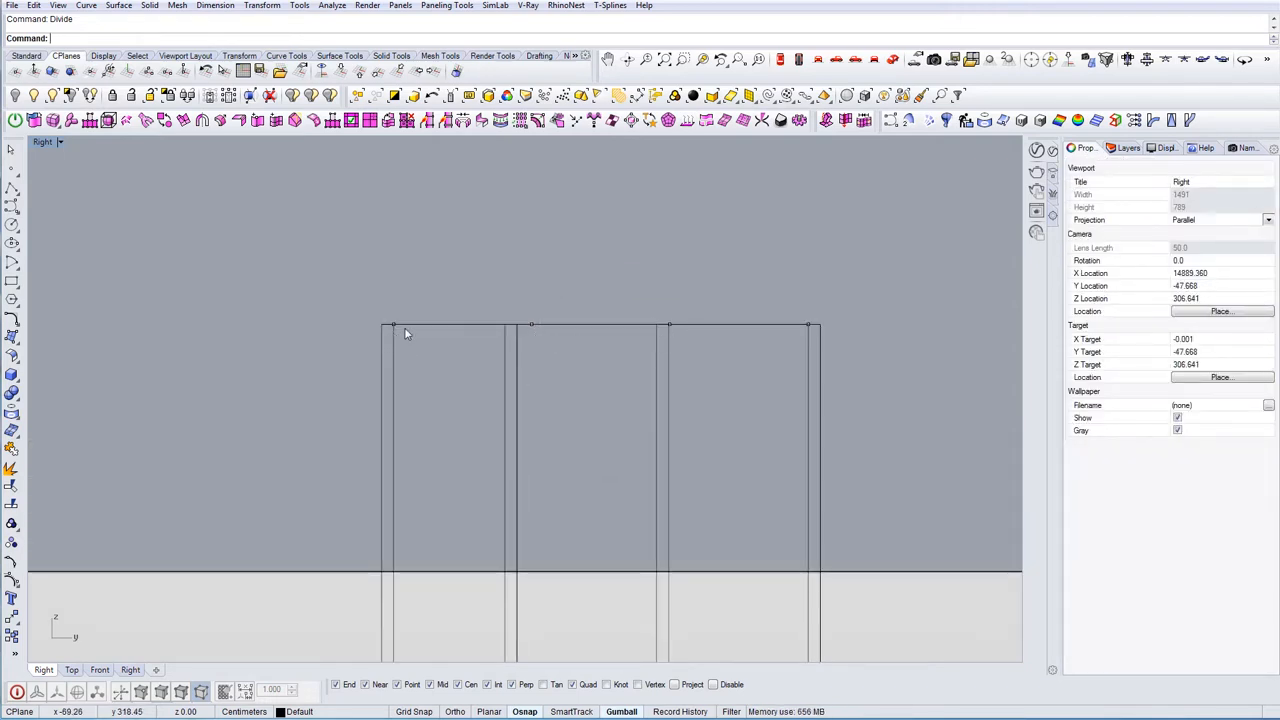
pyautogui.click(668, 420)
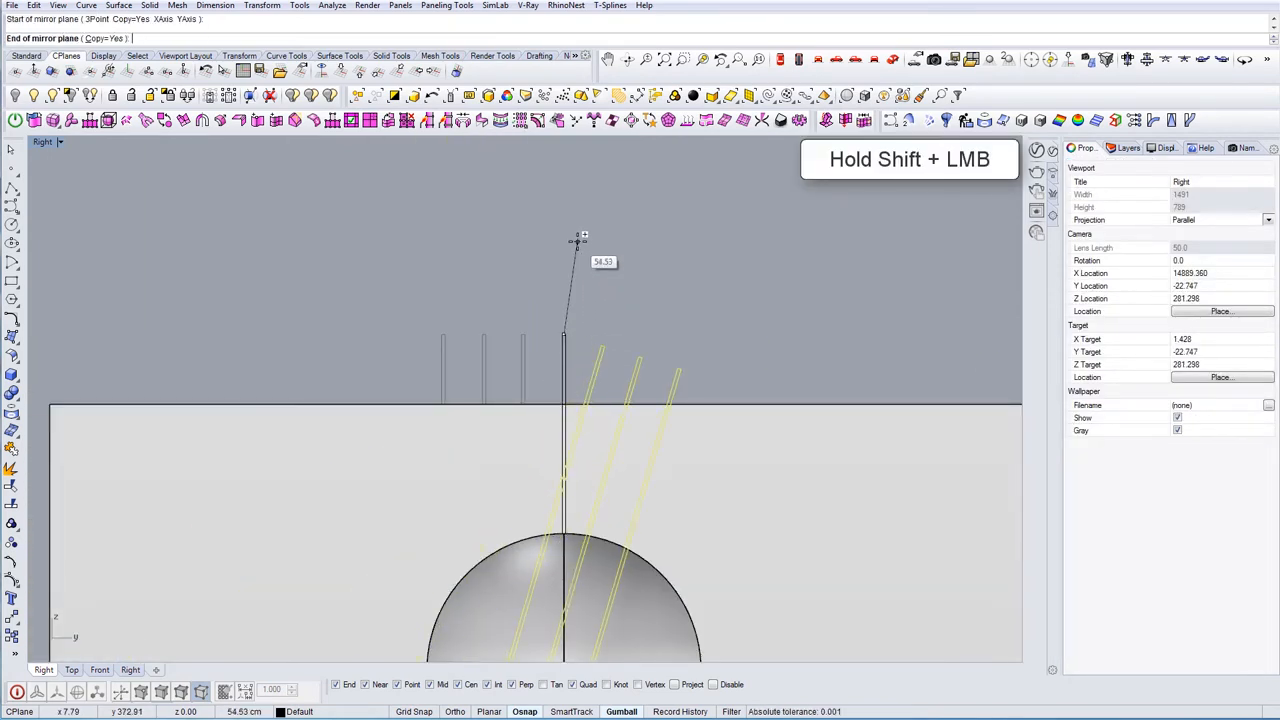
# Mirror the guide lines across a vertical line to complete the grid over the sphere
pyautogui.click(564, 336)
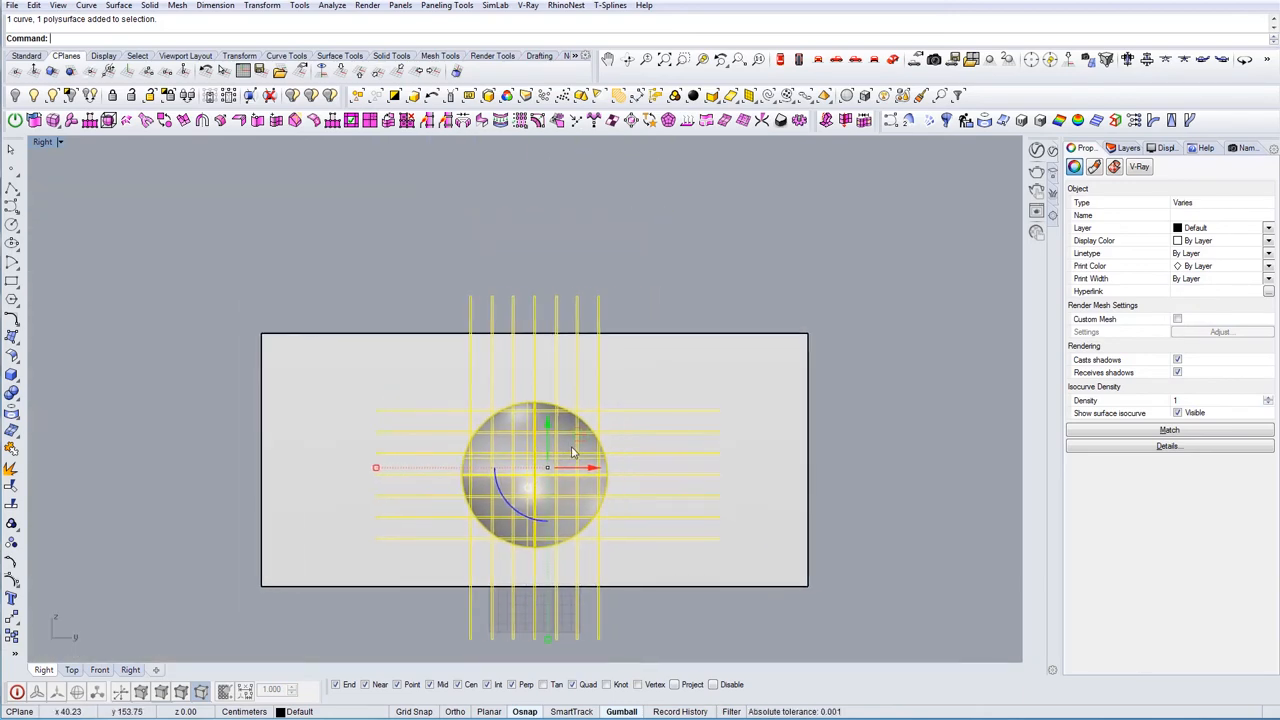
# Keep only the 14 closed grid curves selected, dropping the half sphere
pyautogui.scroll(3)
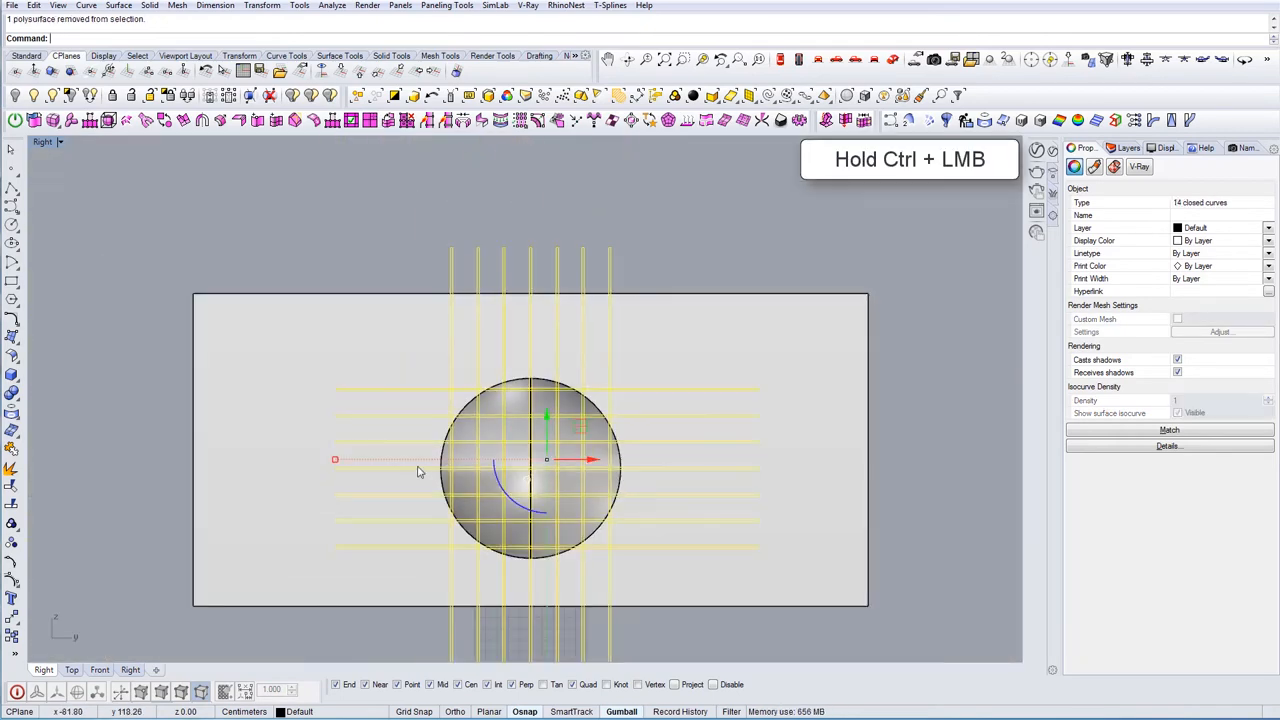
pyautogui.moveTo(418, 470); pyautogui.dragTo(496, 586)
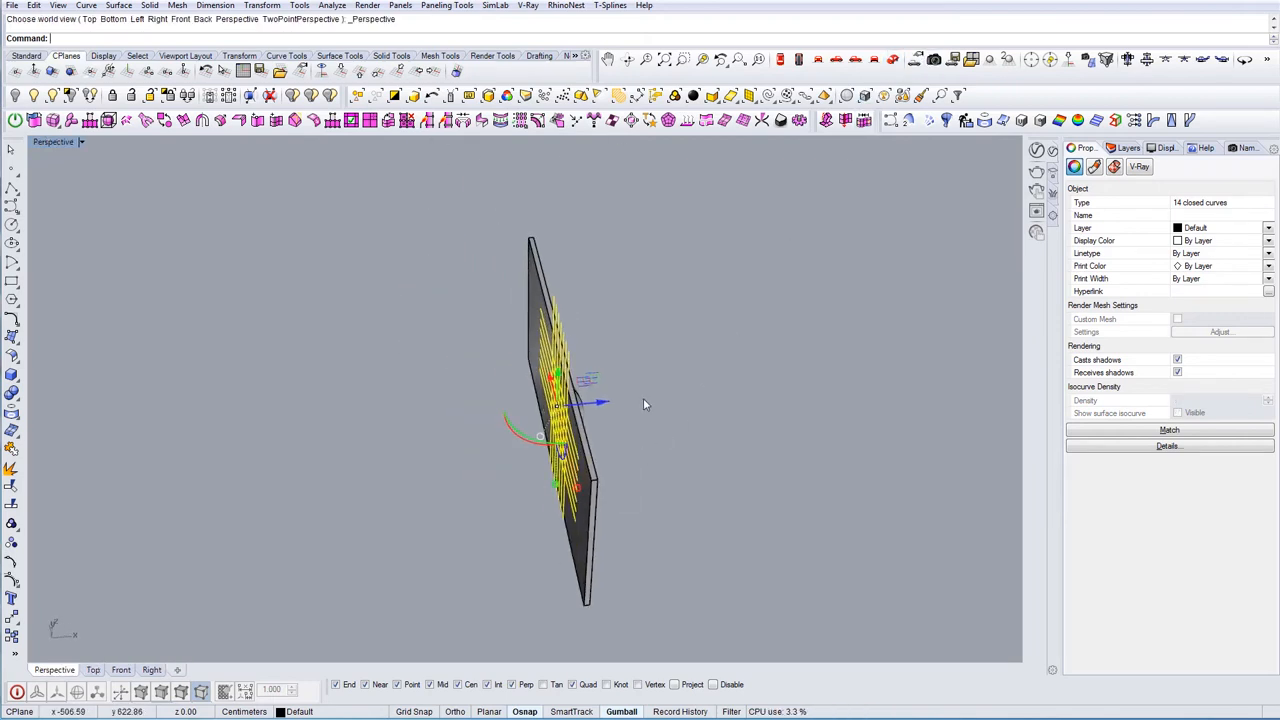
# Orbit the view to look at the extruded shelf grid from an angle
pyautogui.moveTo(600, 404); pyautogui.dragTo(740, 520)
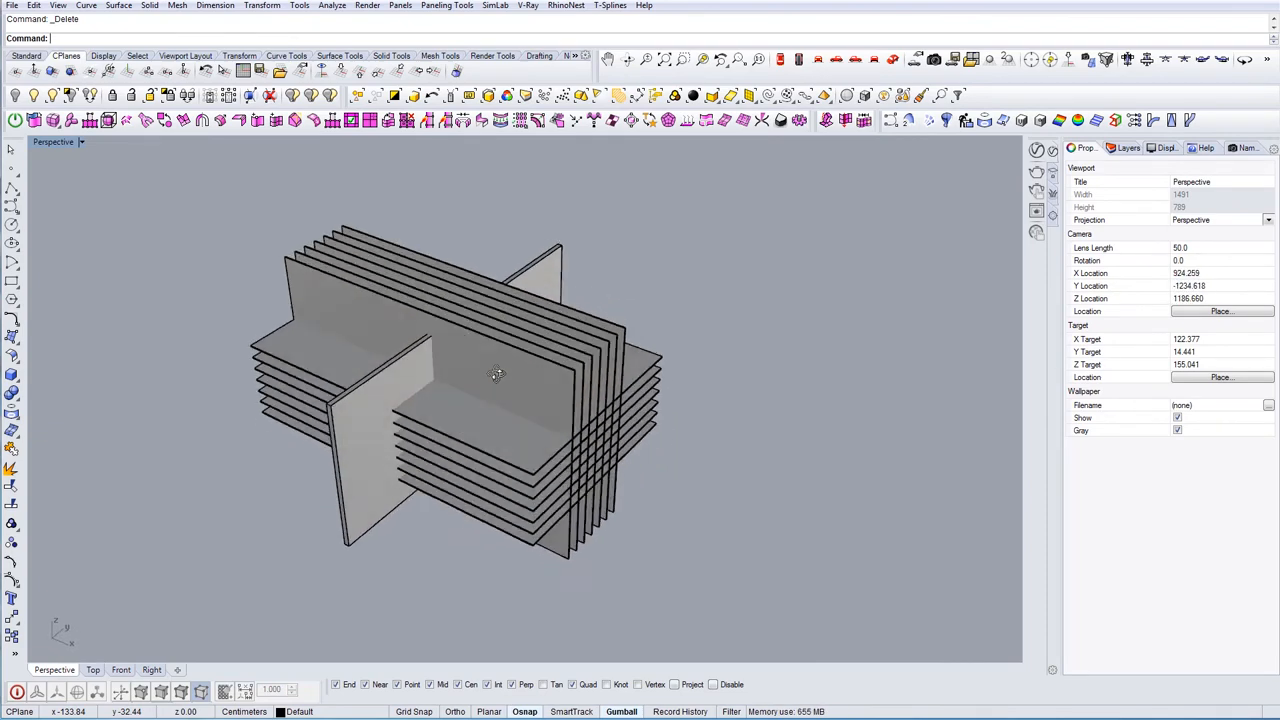
# Orbit the view to check the trimmed edges of the shelf pieces against the sphere
pyautogui.moveTo(496, 376); pyautogui.dragTo(568, 444)
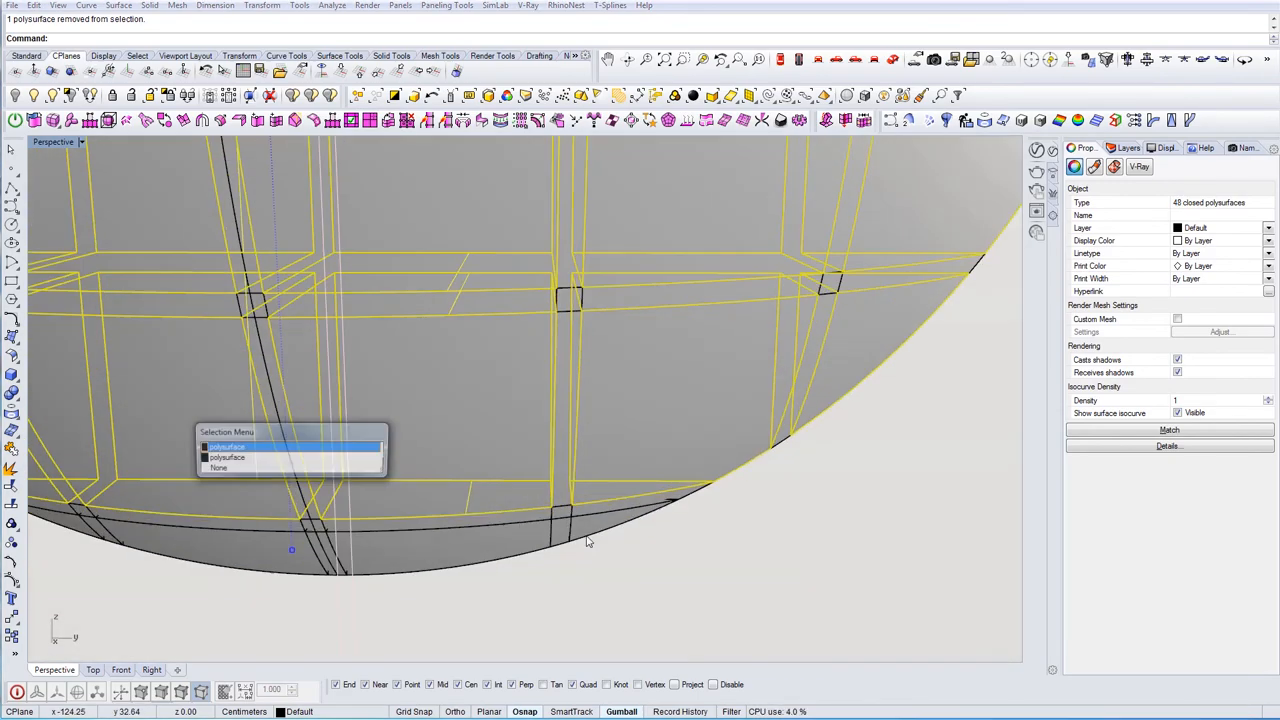
# Delete the leftover sphere pieces, leaving the round slotted shelf grid, and view it from the front
pyautogui.click(228, 446)
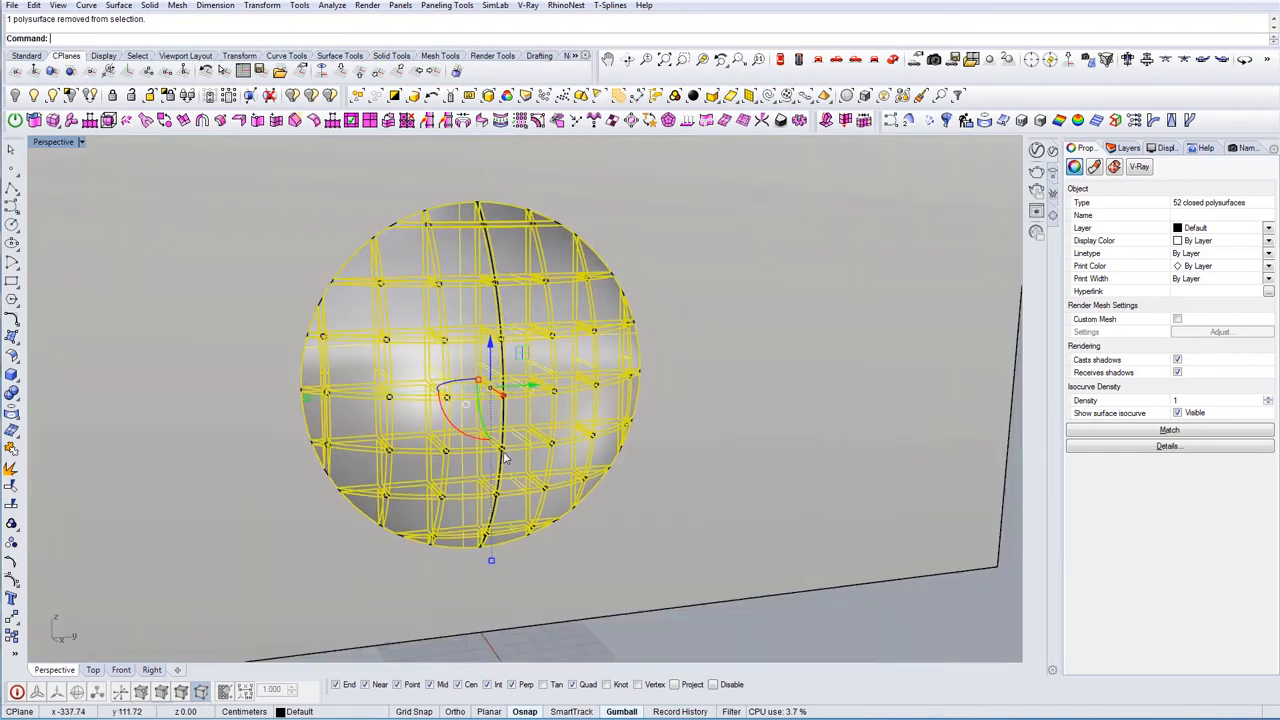
pyautogui.press('Delete')
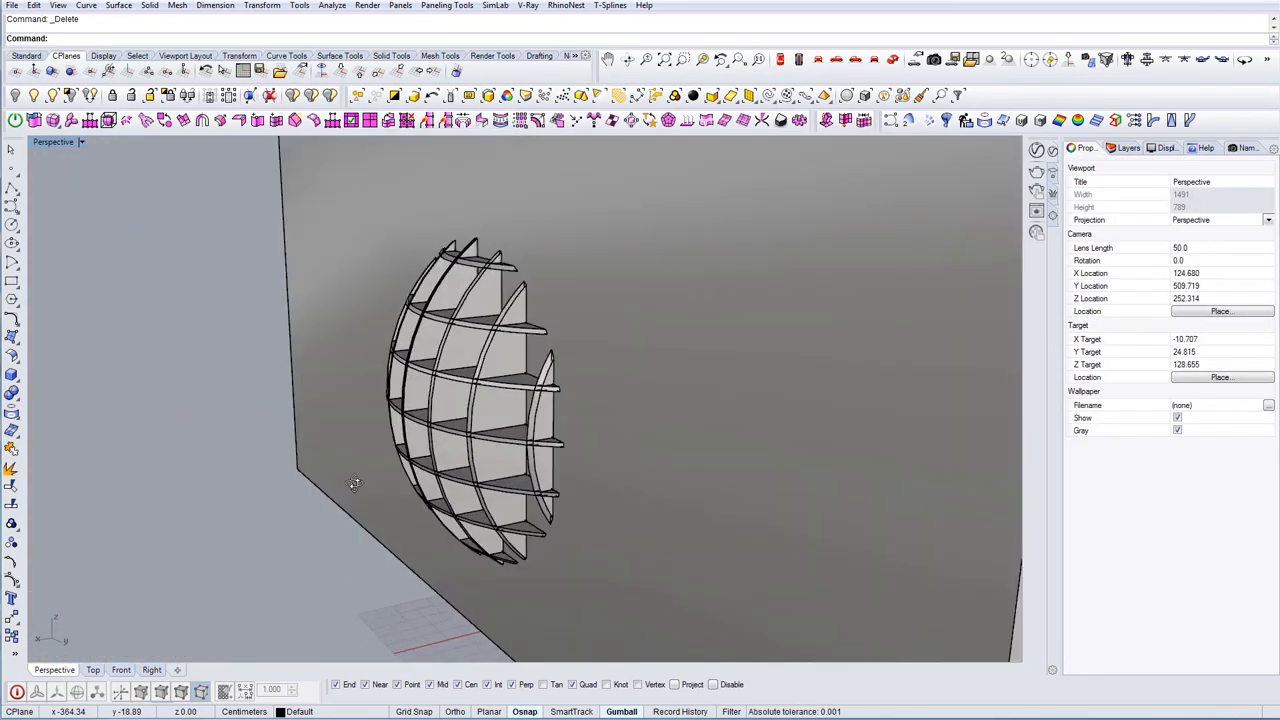
pyautogui.moveTo(356, 482); pyautogui.dragTo(524, 460)
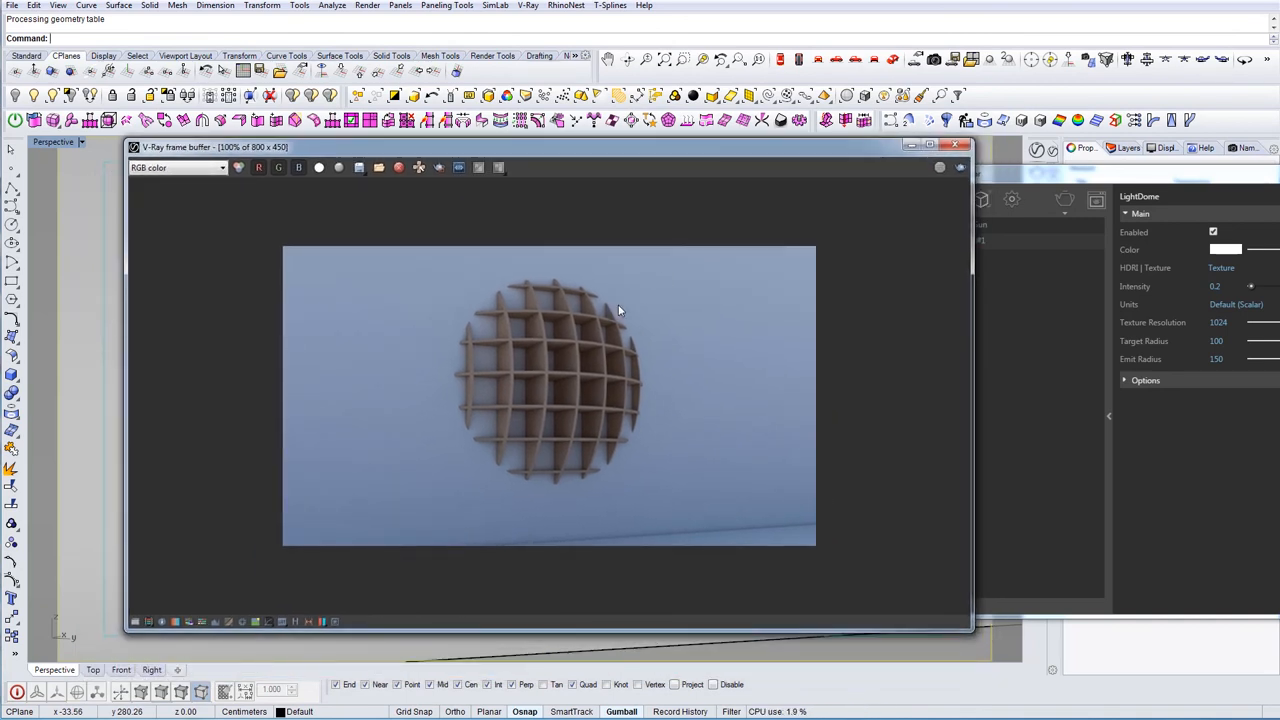
pyautogui.moveTo(624, 456)
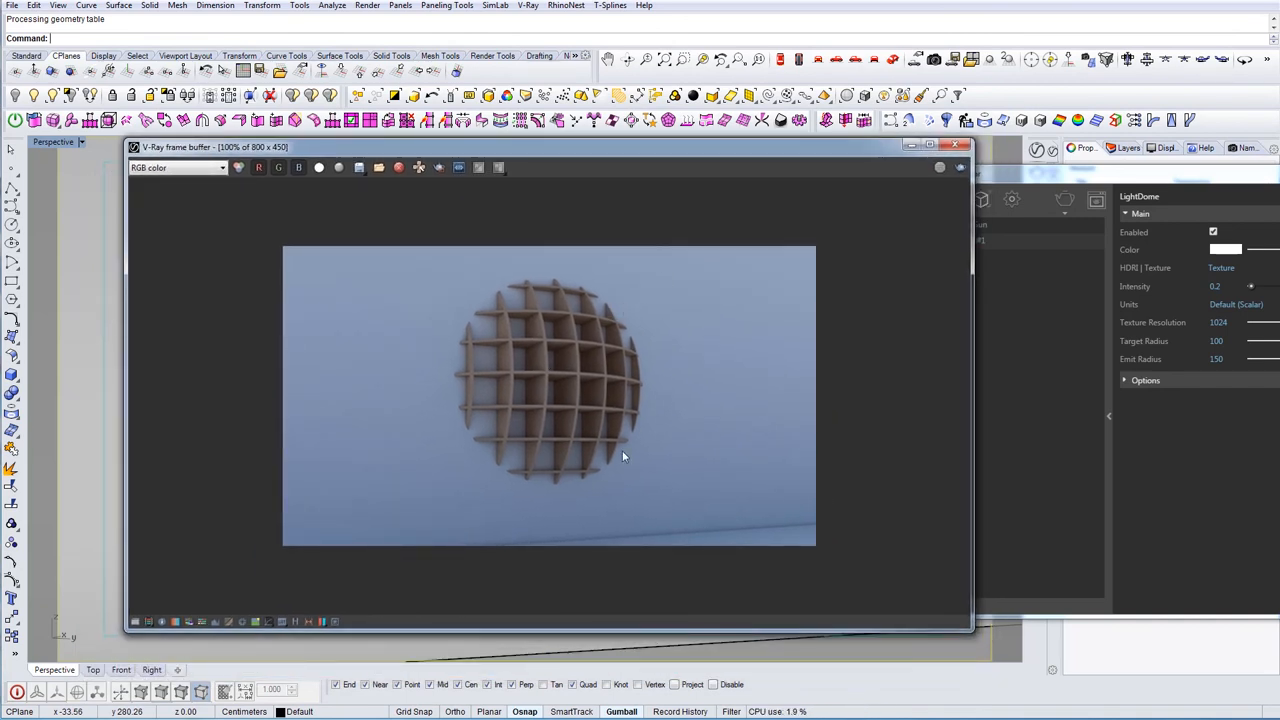